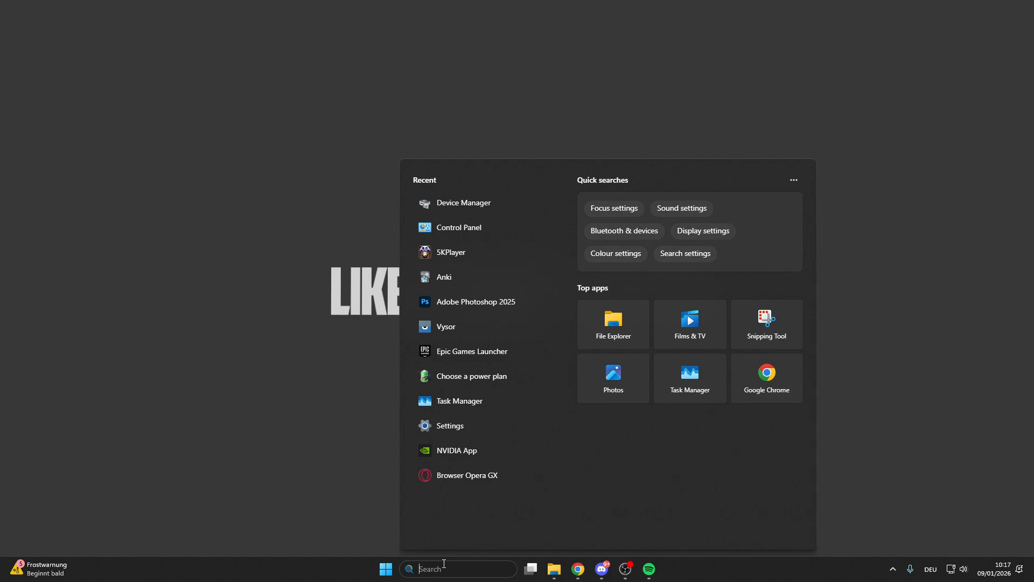
Find and launch the NVIDIA App from Windows Search to its Drivers page.
{"action": "type", "text": "n"}
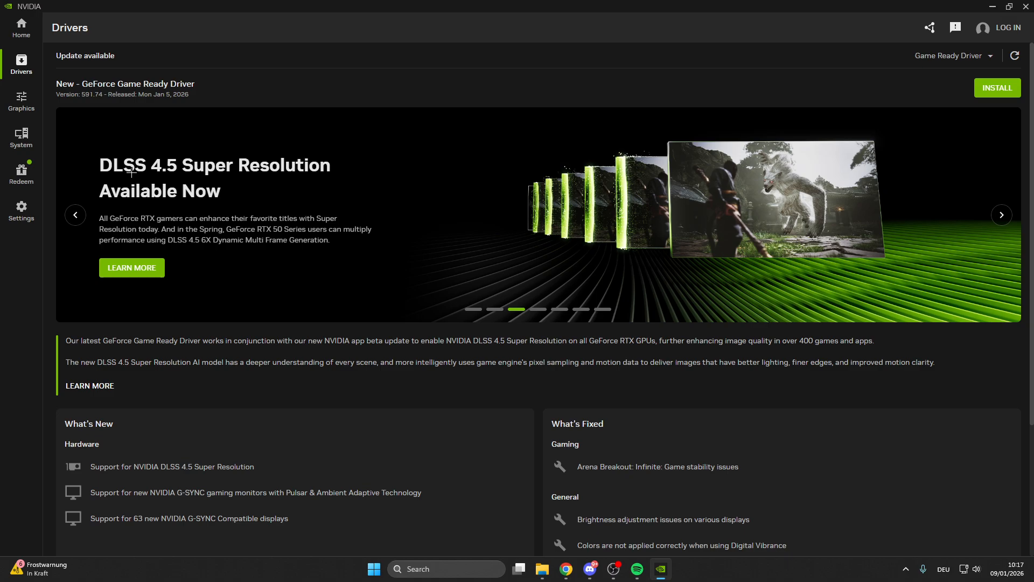
Browse the Game Ready Driver 591.74 news carousel on the Drivers page.
{"action": "left_click", "coordinate": [1001, 214]}
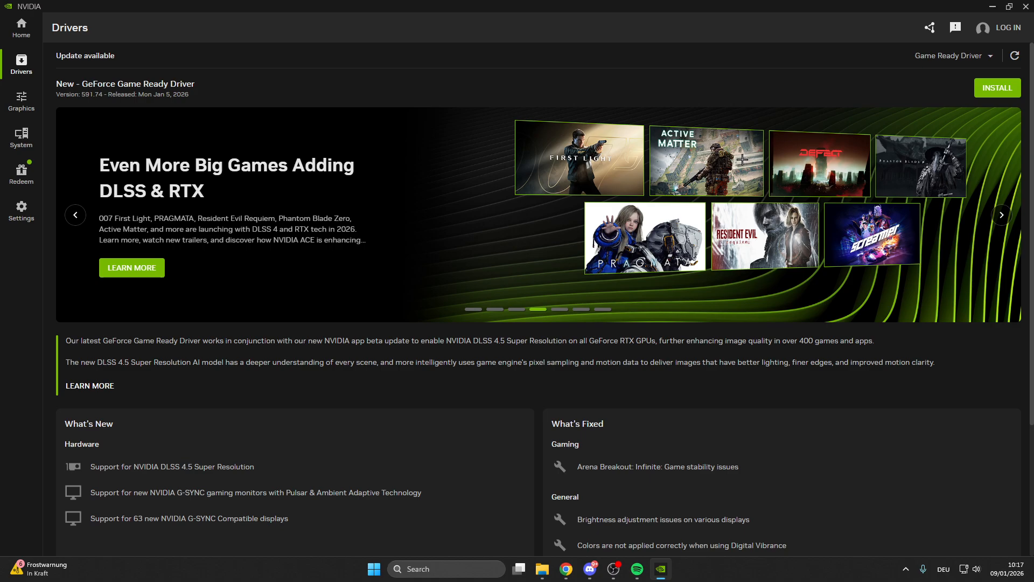
{"action": "mouse_move", "coordinate": [739, 162]}
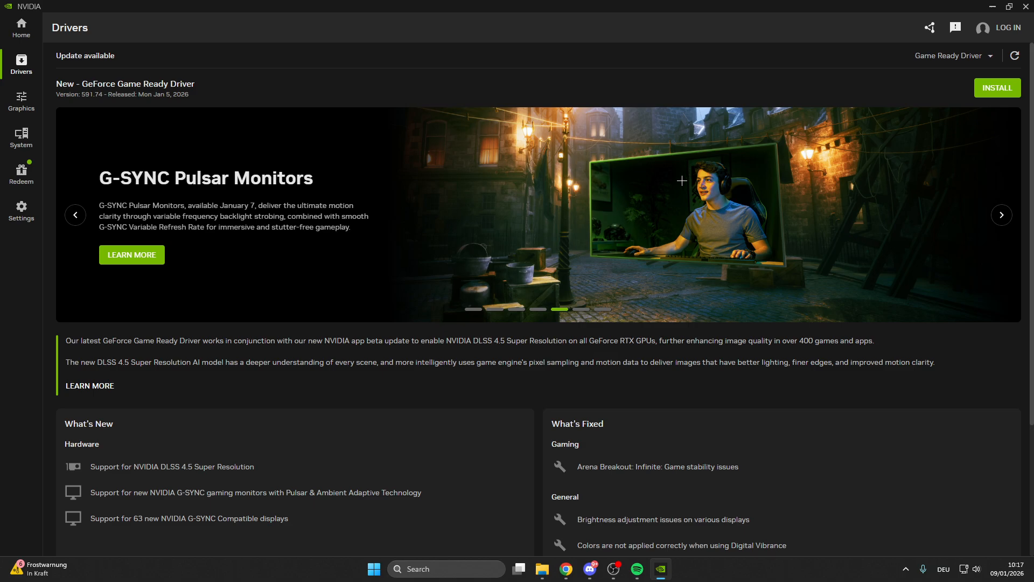
{"action": "mouse_move", "coordinate": [667, 199]}
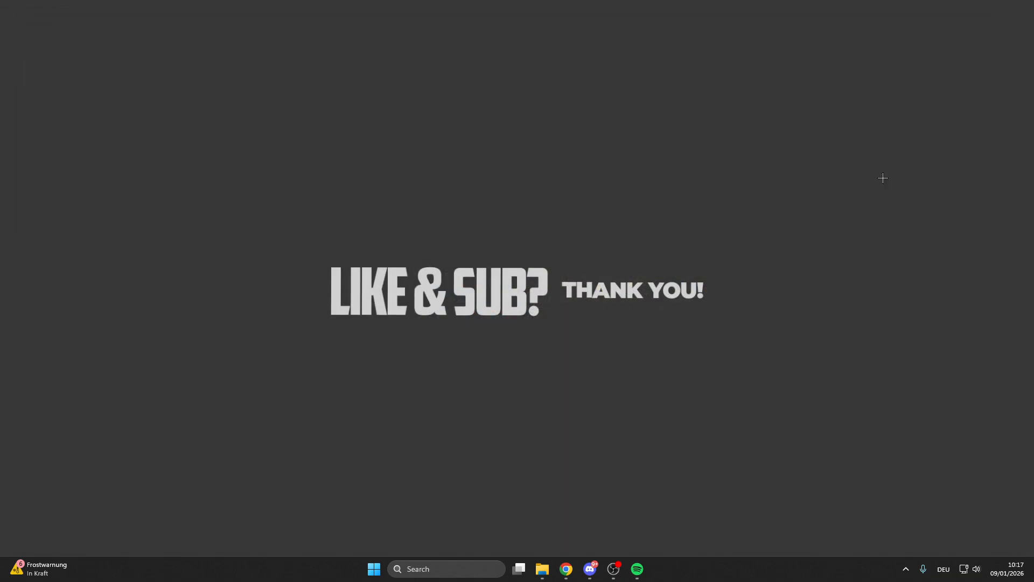
Launch Device Manager via Windows Search and maximize it to show the device list.
{"action": "left_click", "coordinate": [374, 569]}
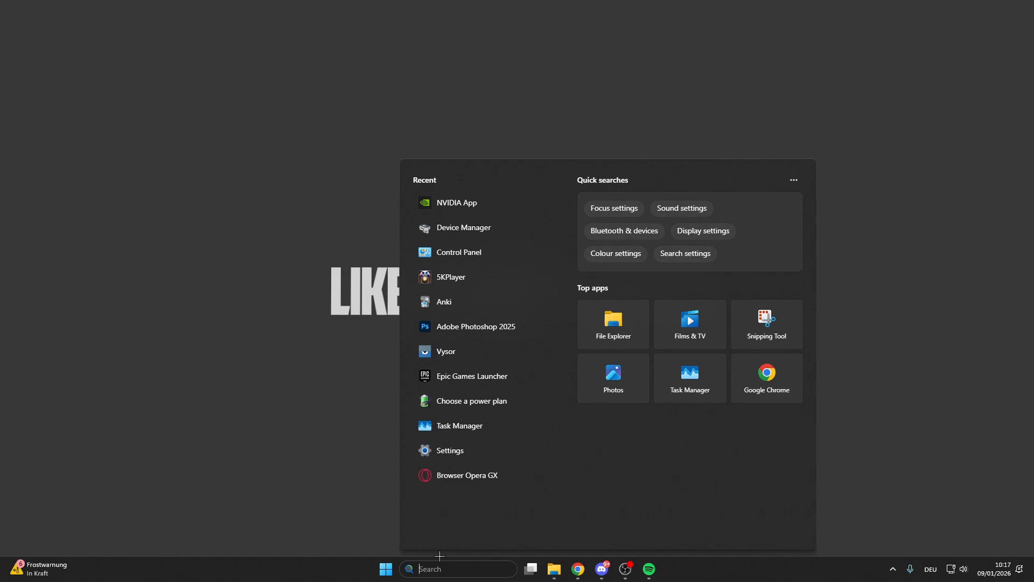
{"action": "type", "text": "device Manager"}
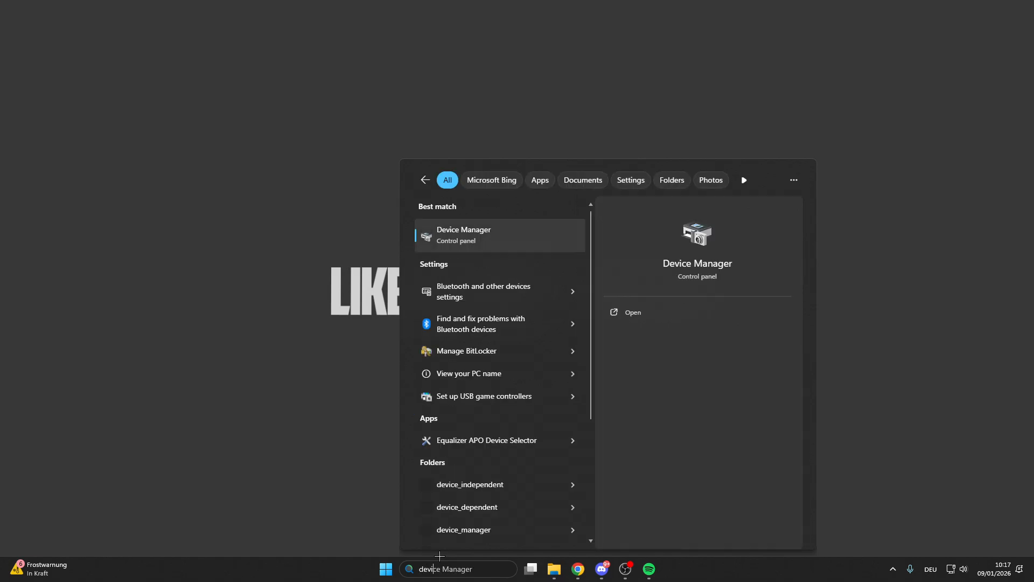
{"action": "left_click", "coordinate": [499, 235]}
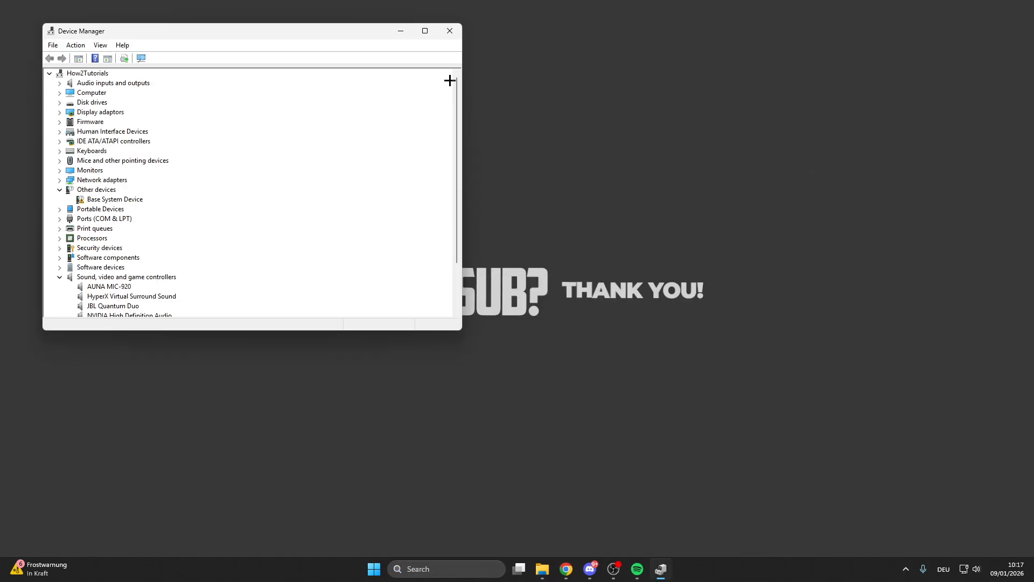
{"action": "left_click", "coordinate": [425, 30]}
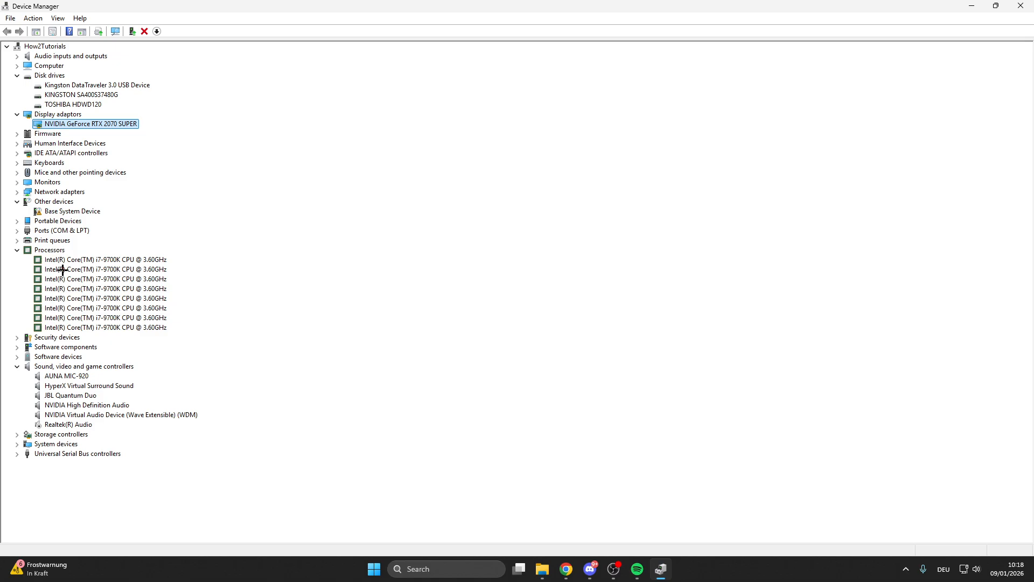
{"action": "right_click", "coordinate": [106, 269]}
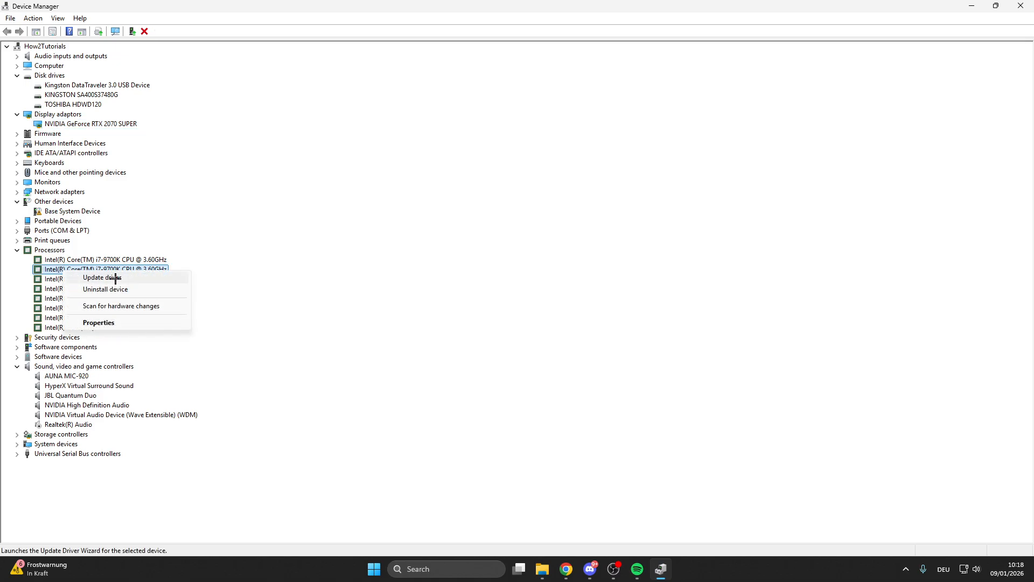
{"action": "left_click", "coordinate": [101, 276]}
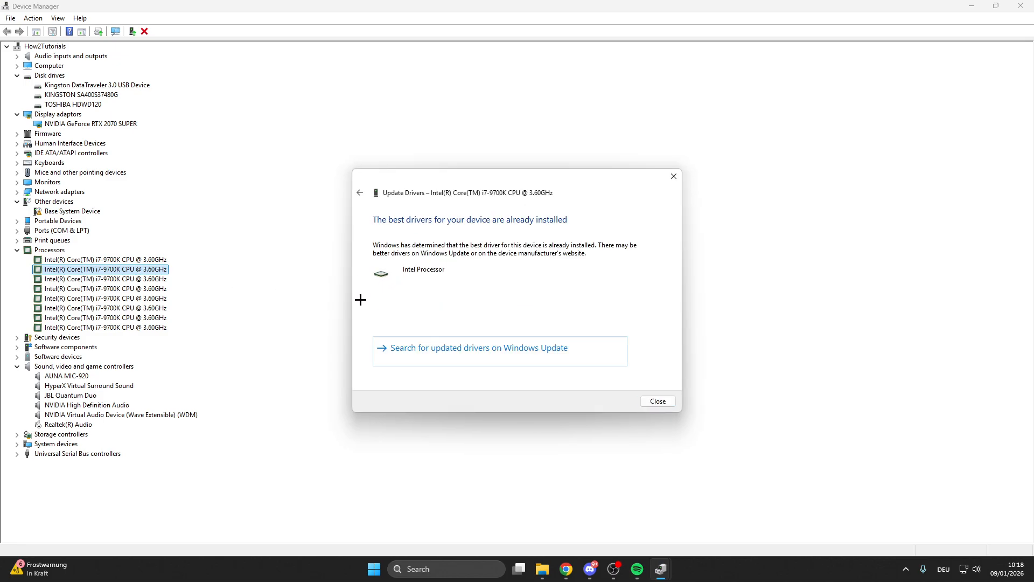
{"action": "left_click", "coordinate": [656, 401]}
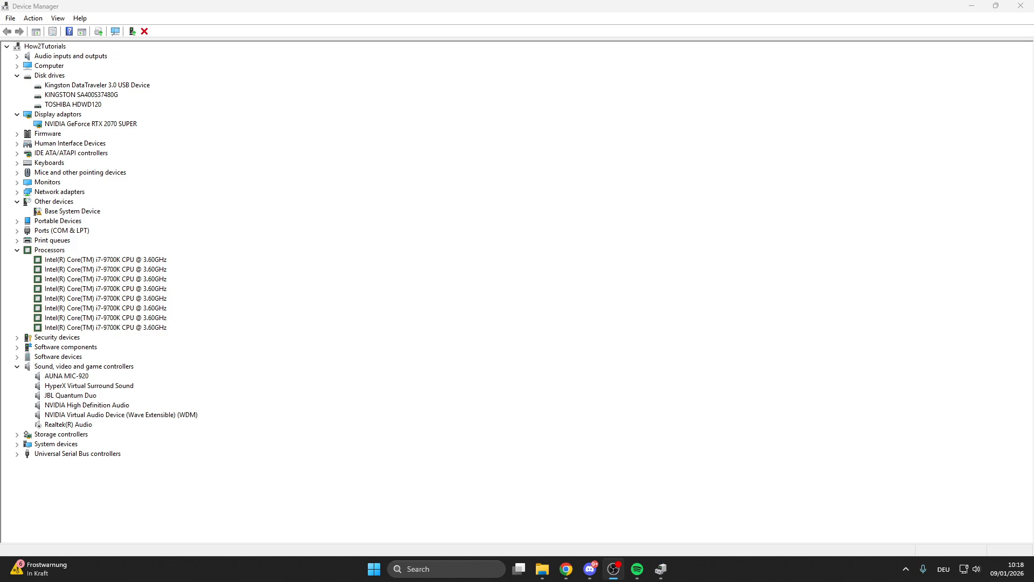
{"action": "mouse_move", "coordinate": [40, 44]}
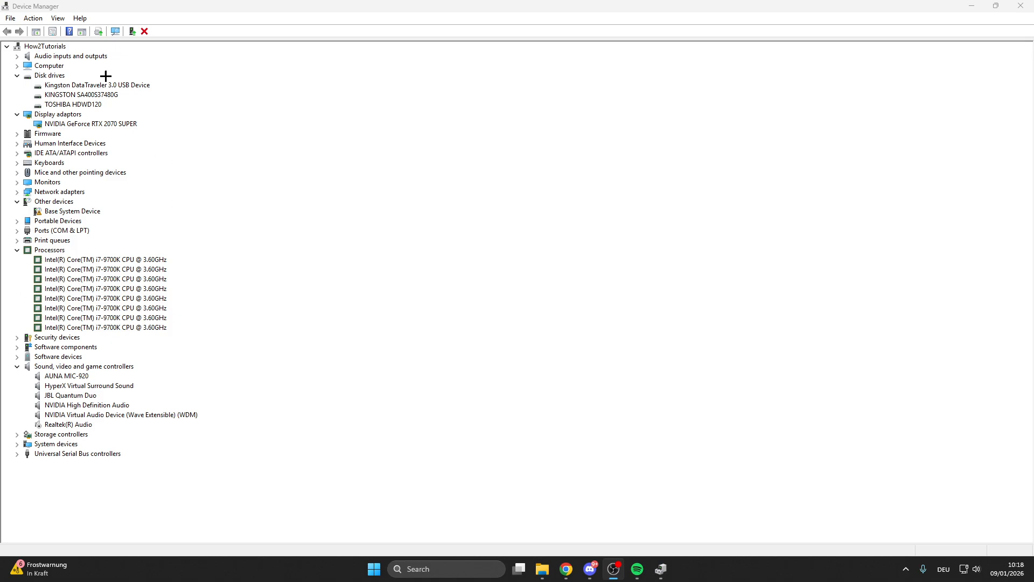
Check the Realtek(R) Audio device under Sound, video and game controllers is disabled.
{"action": "left_click", "coordinate": [84, 367]}
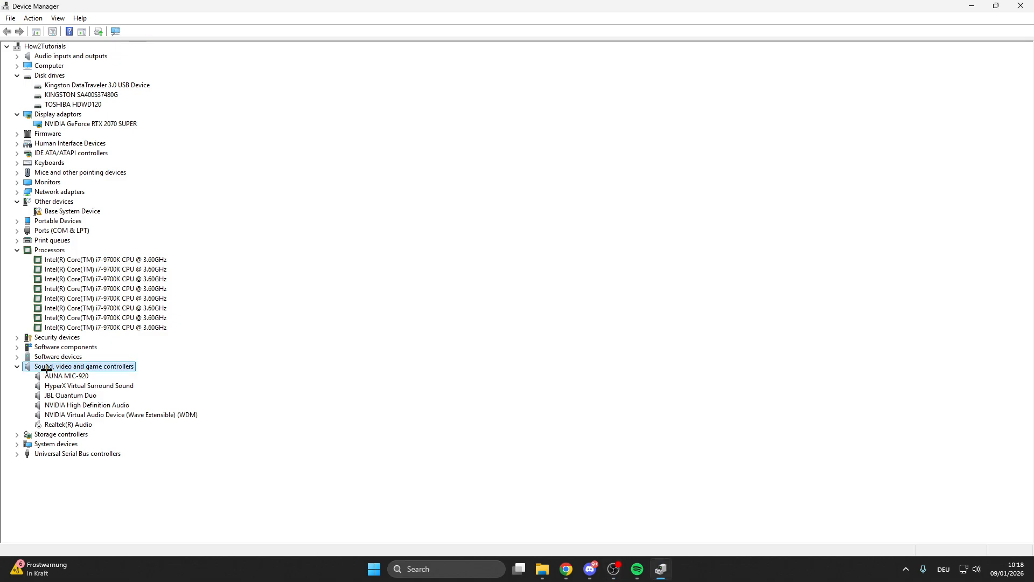
{"action": "left_click", "coordinate": [67, 425]}
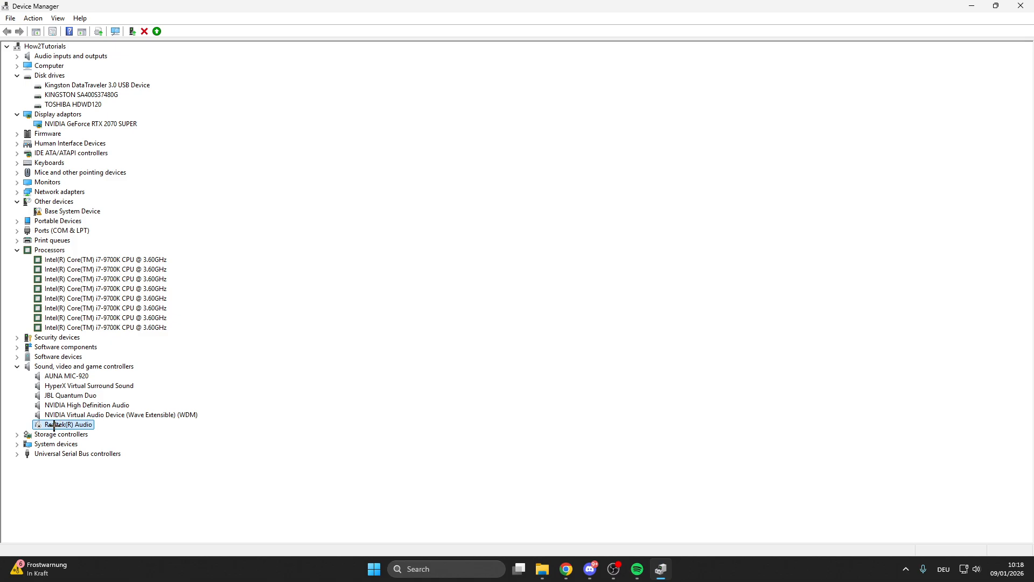
{"action": "right_click", "coordinate": [64, 425]}
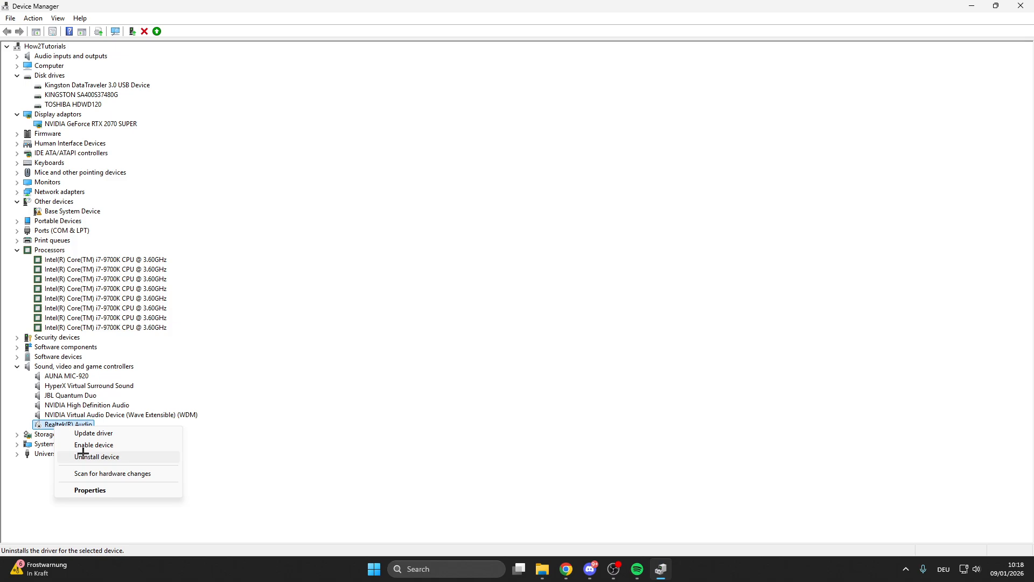
{"action": "mouse_move", "coordinate": [83, 457]}
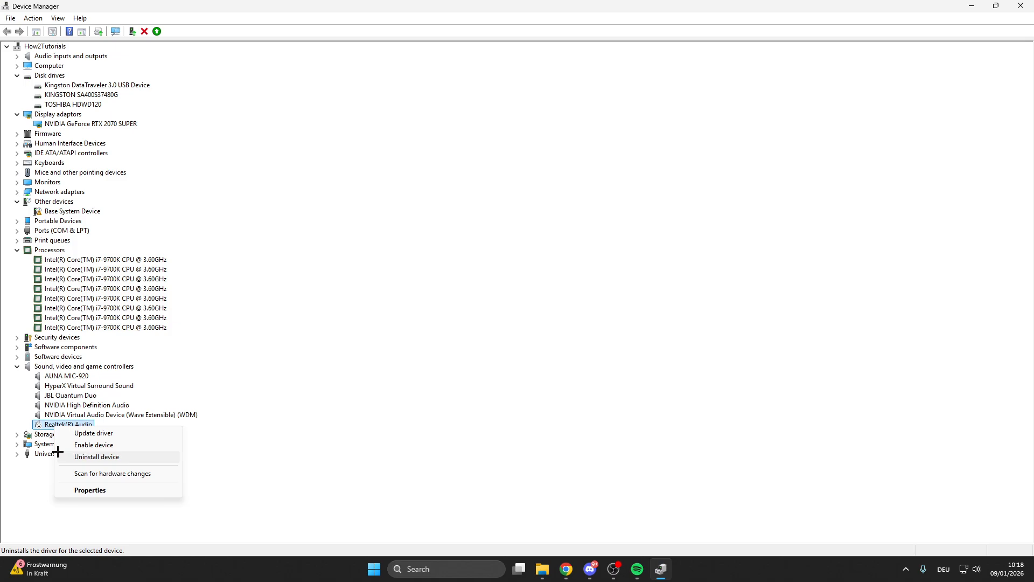
{"action": "mouse_move", "coordinate": [93, 433]}
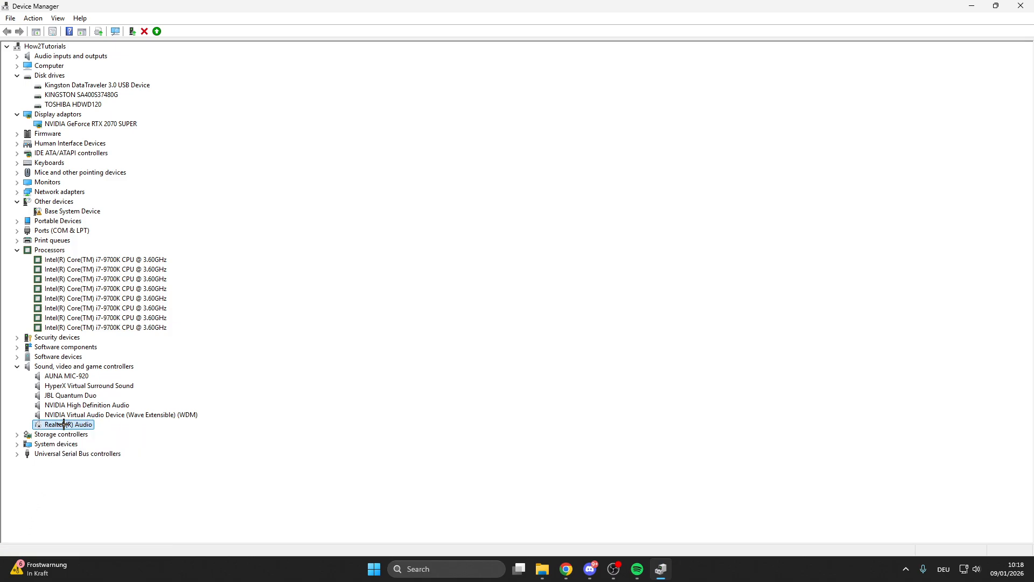
{"action": "mouse_move", "coordinate": [638, 311]}
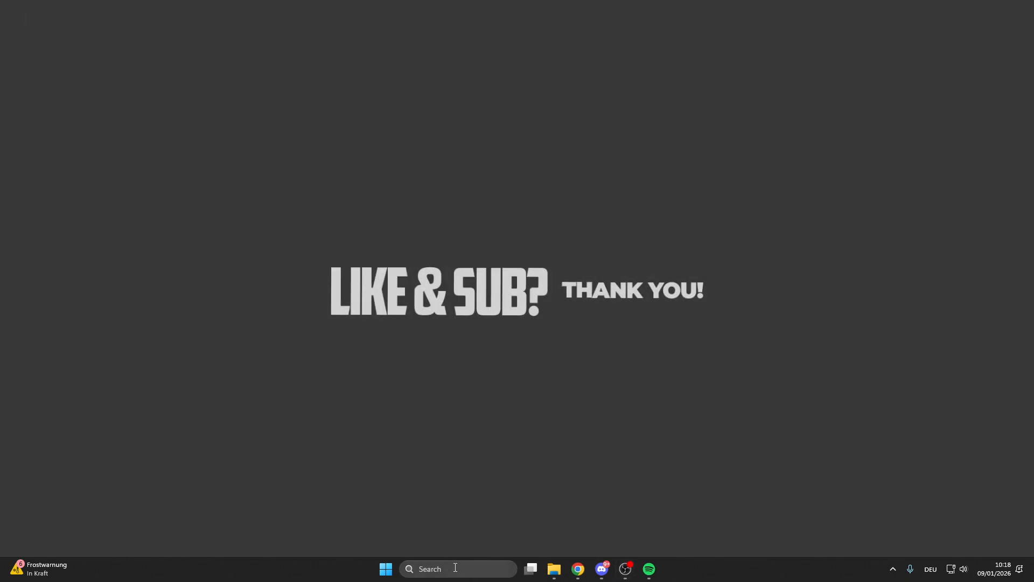
Launch Task Manager via Windows Search and maximize it.
{"action": "left_click", "coordinate": [386, 569]}
{"action": "type", "text": "task"}
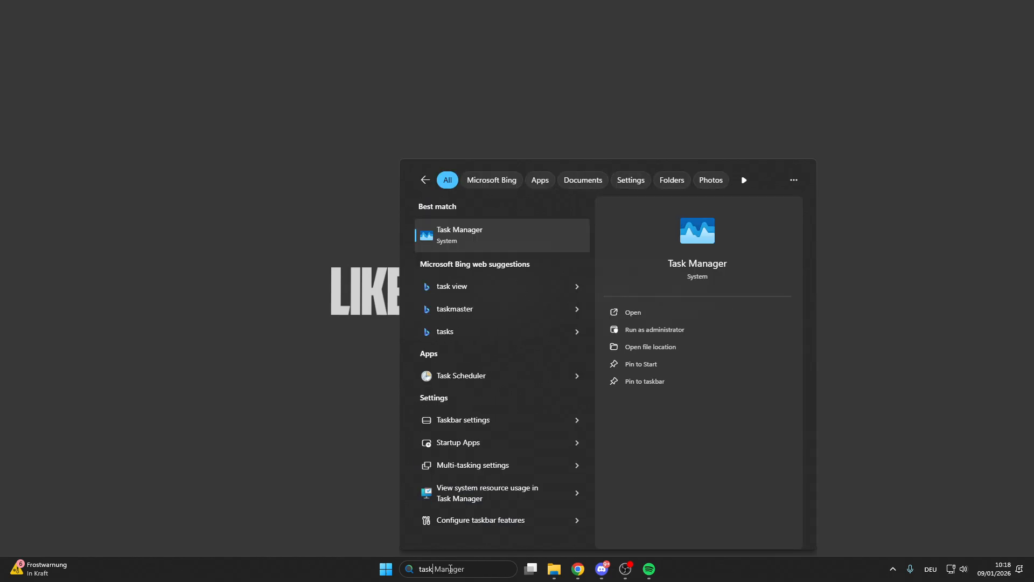
{"action": "left_click", "coordinate": [460, 236]}
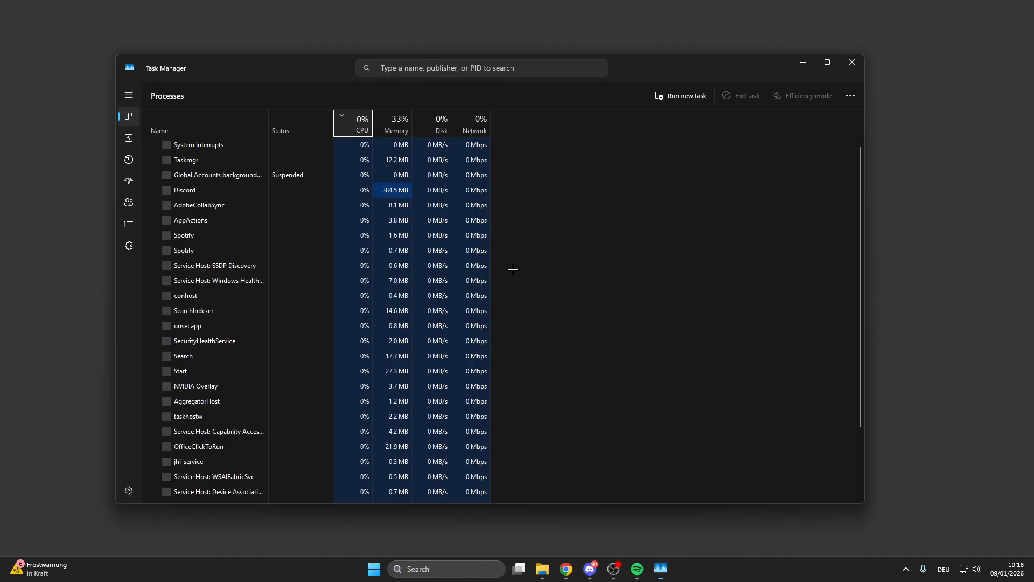
{"action": "left_click", "coordinate": [826, 63]}
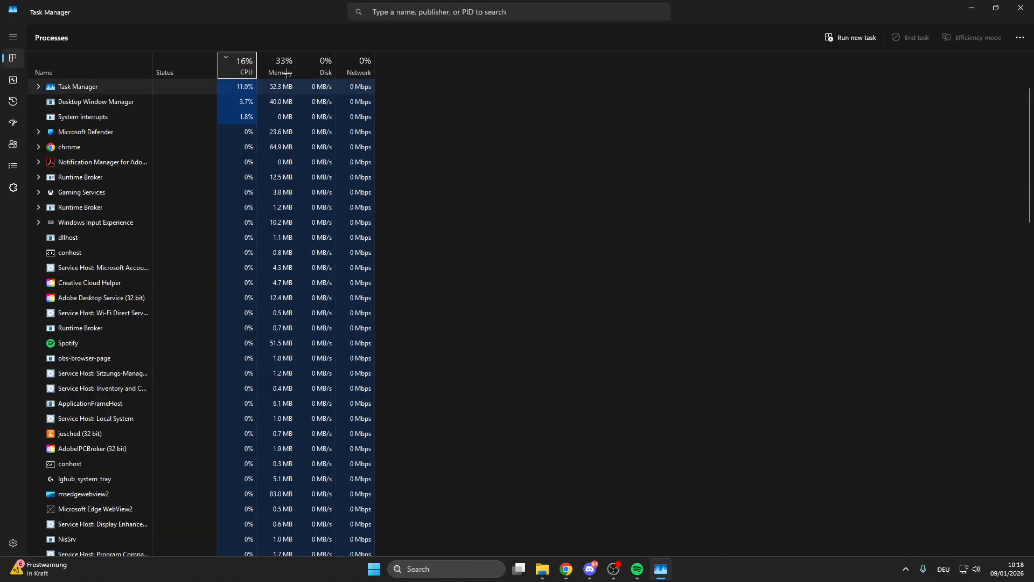
Sort processes by CPU, select Films & TV, then view the Details process list.
{"action": "left_click", "coordinate": [245, 66]}
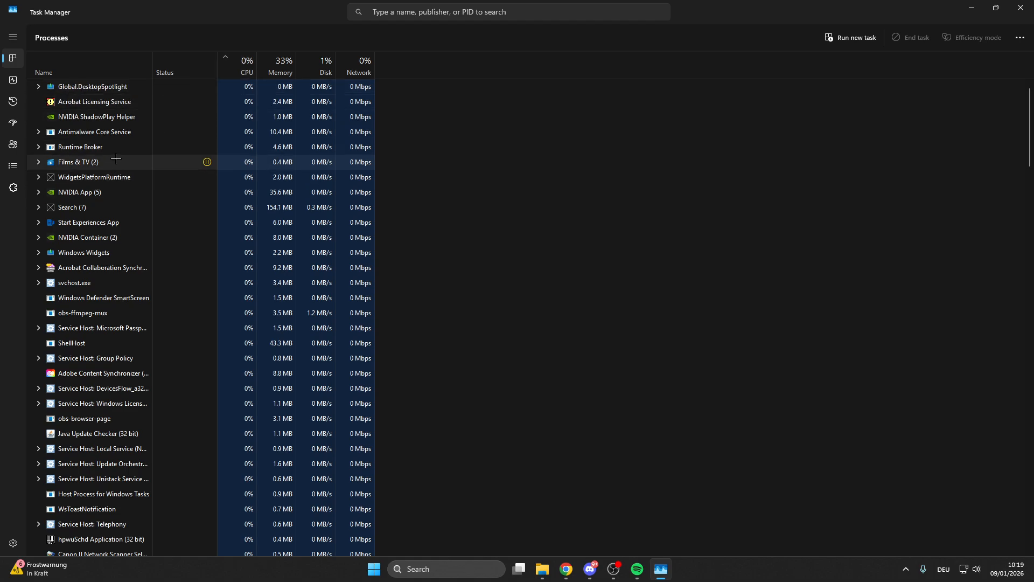
{"action": "left_click", "coordinate": [79, 163]}
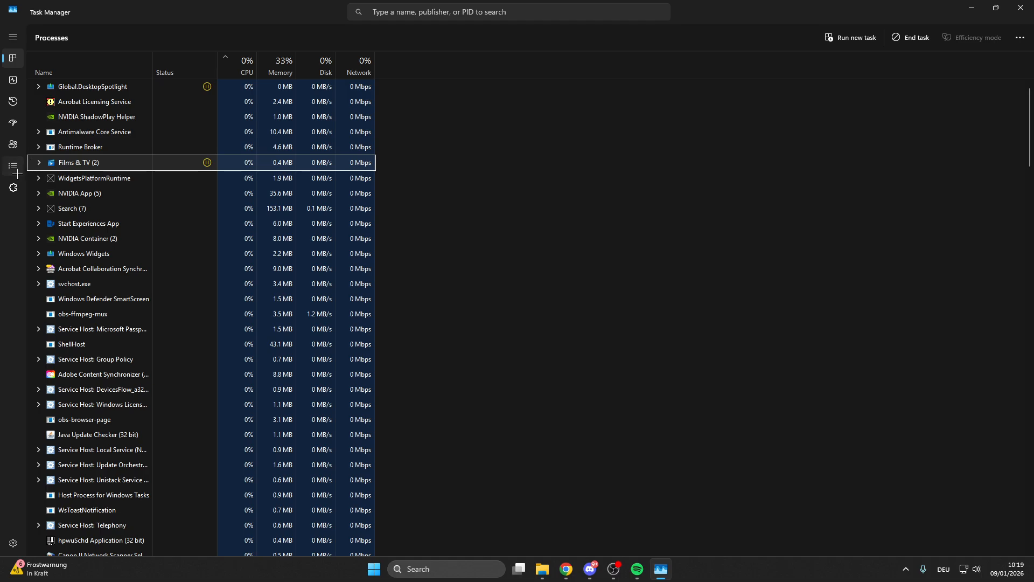
{"action": "left_click", "coordinate": [12, 166]}
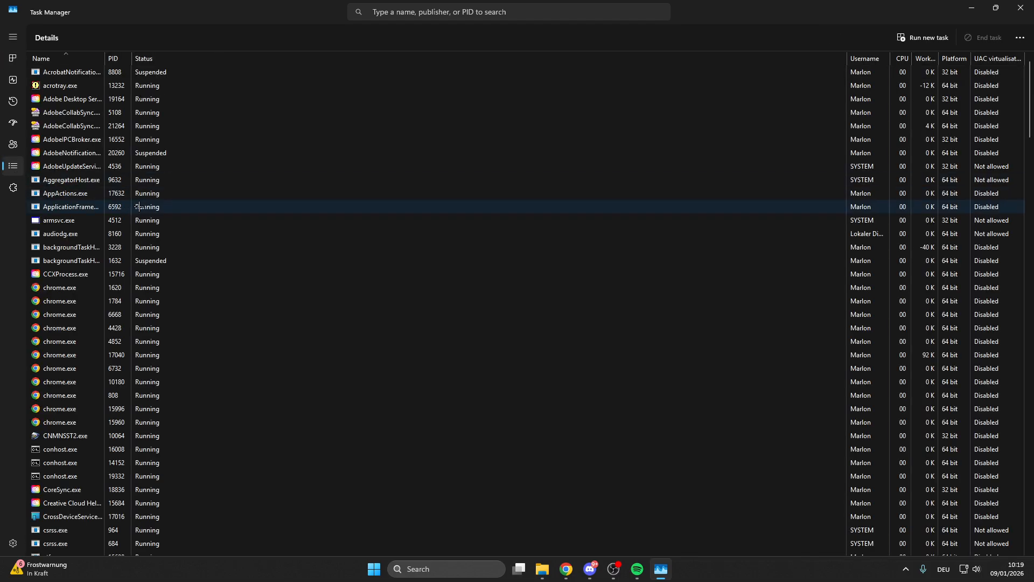
Show the Startup apps list and bring up options for the disabled steam entry.
{"action": "scroll", "scroll_direction": "down", "scroll_amount": 3}
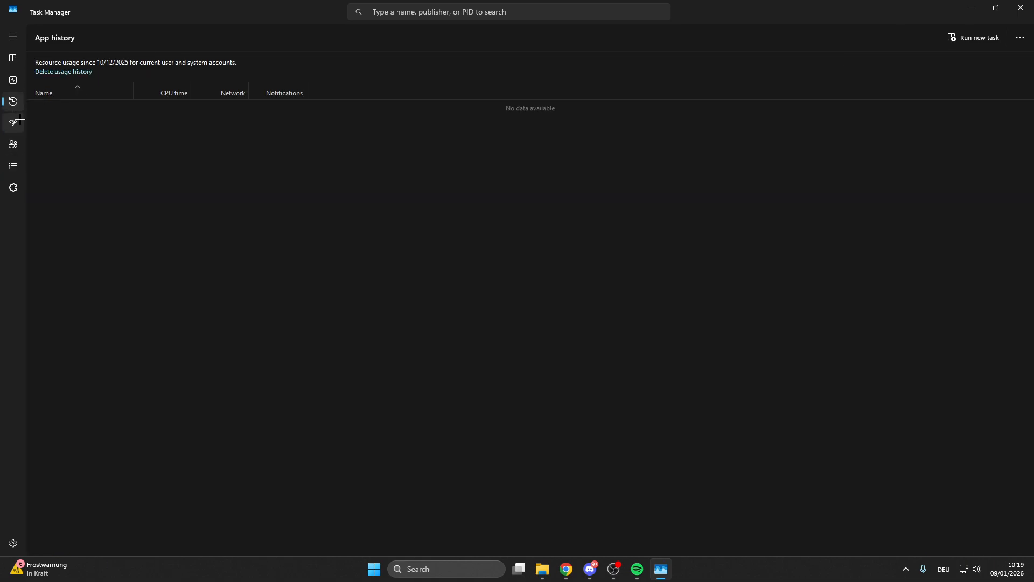
{"action": "left_click", "coordinate": [12, 122]}
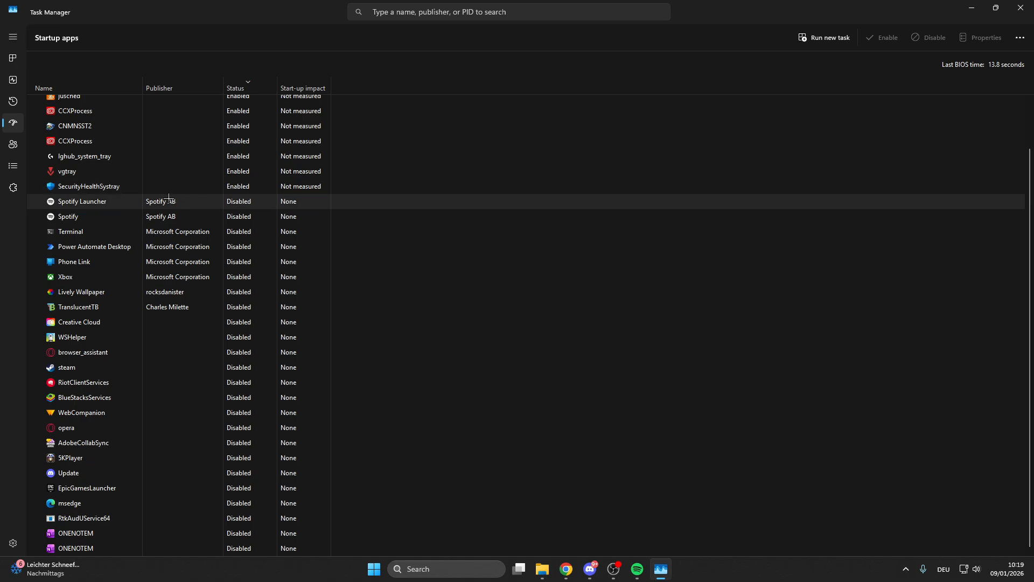
{"action": "right_click", "coordinate": [67, 367]}
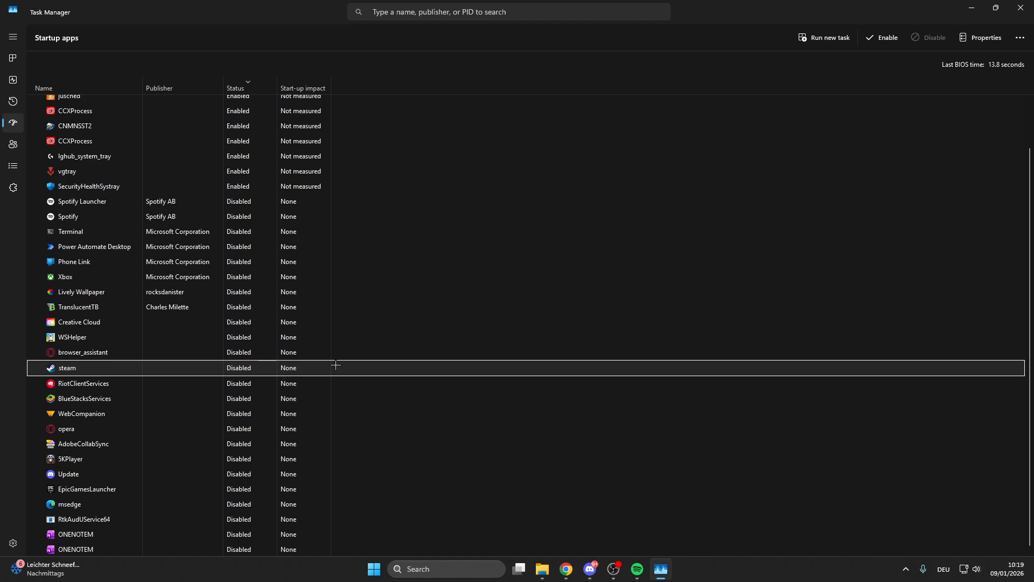
{"action": "mouse_move", "coordinate": [794, 173]}
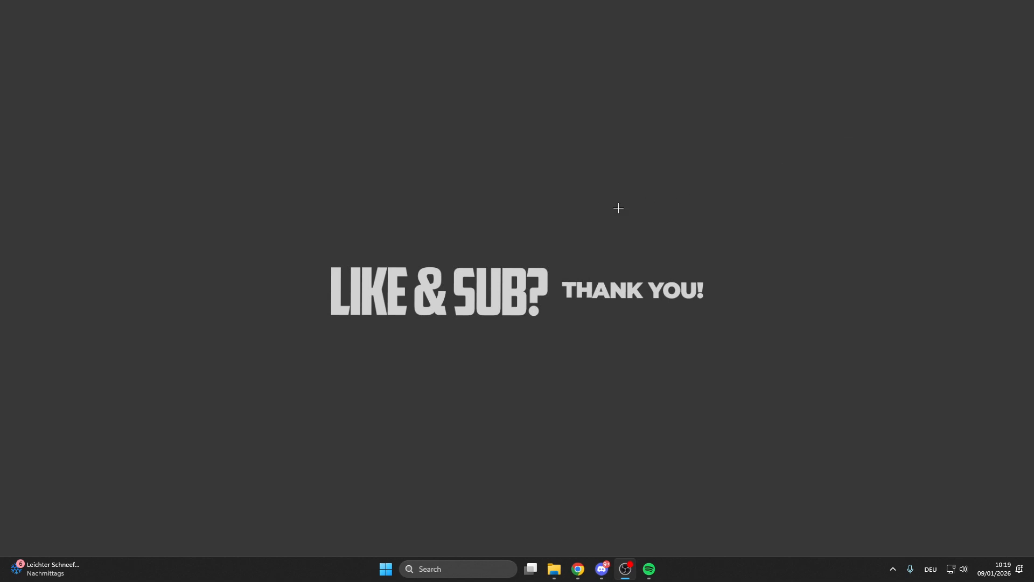
{"action": "mouse_move", "coordinate": [580, 222]}
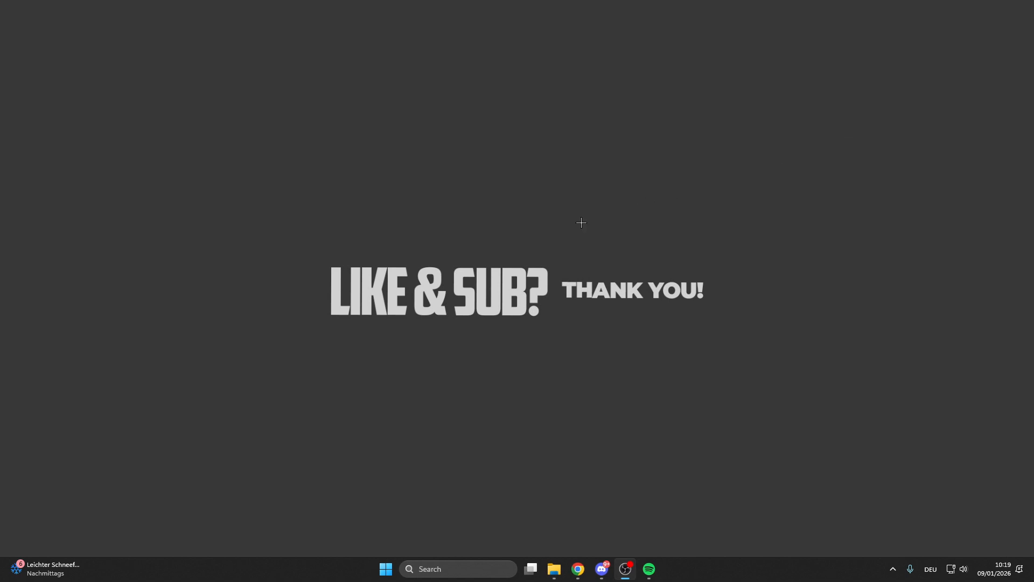
{"action": "mouse_move", "coordinate": [302, 225]}
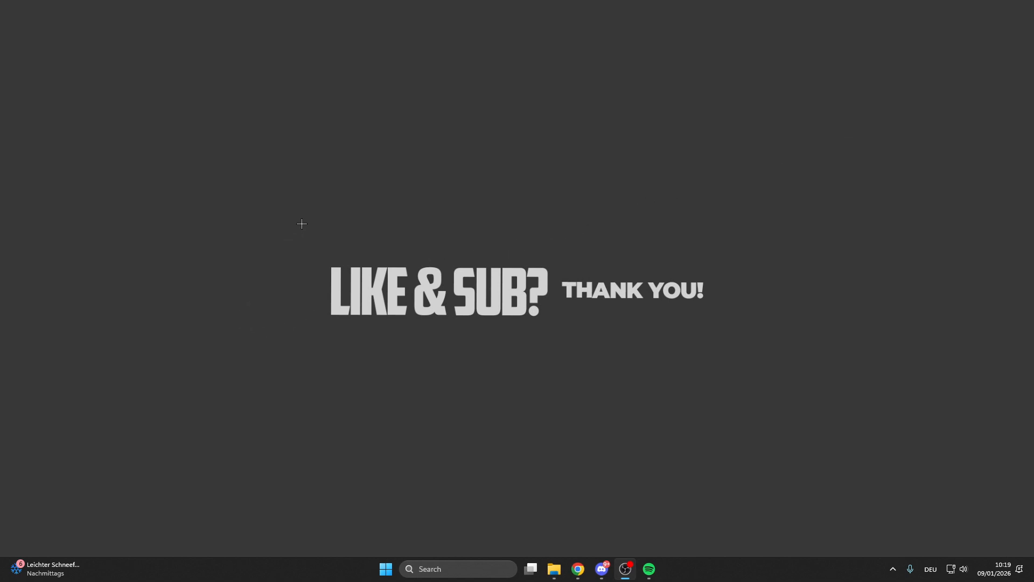